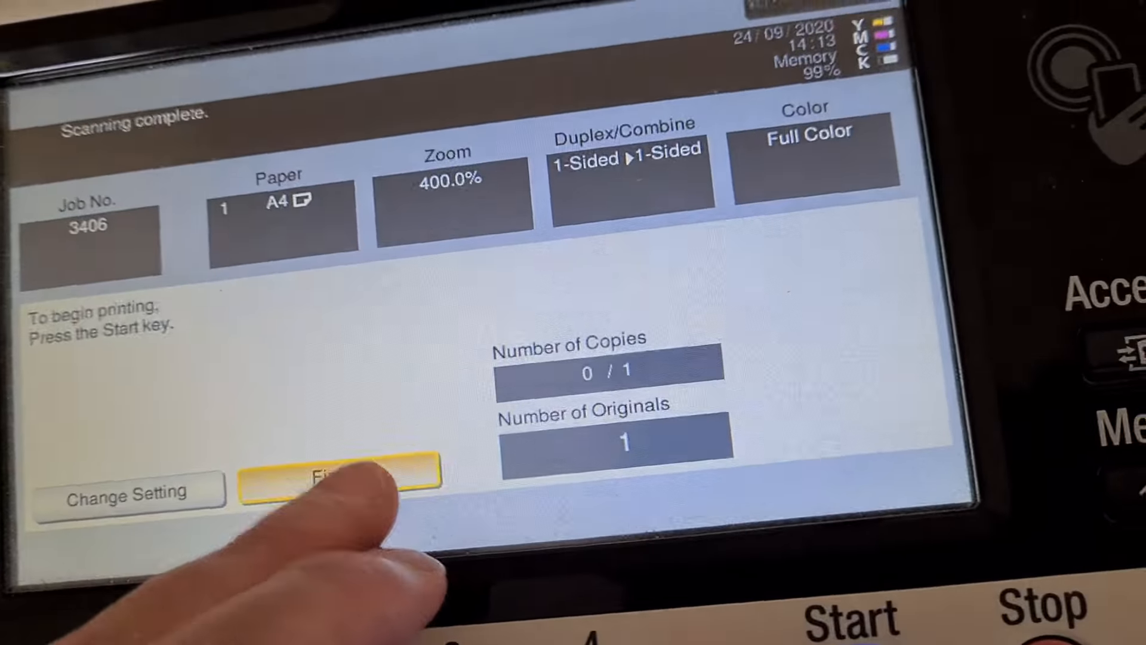
Finish the completed scan job, returning to Ready to Copy with full colour, A4 and 400% zoom kept
{"action": "left_click", "coordinate": [340, 479]}
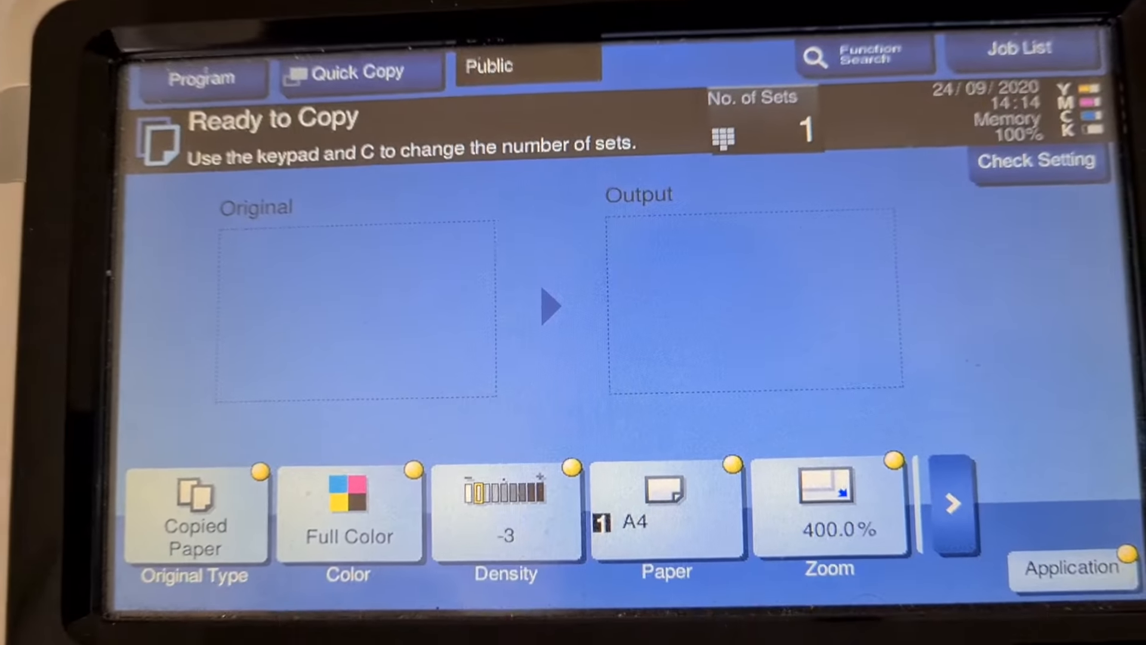
Enter a manual zoom ratio of 130% for both X and Y and confirm it
{"action": "left_click", "coordinate": [829, 504]}
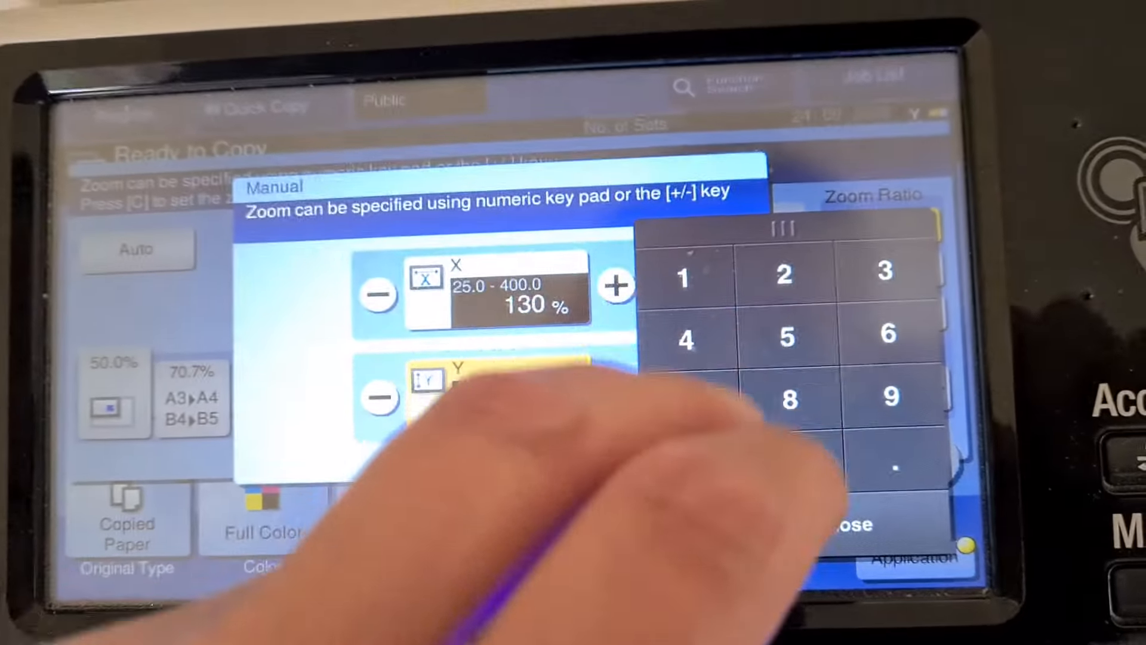
{"action": "type", "text": "130.0 %"}
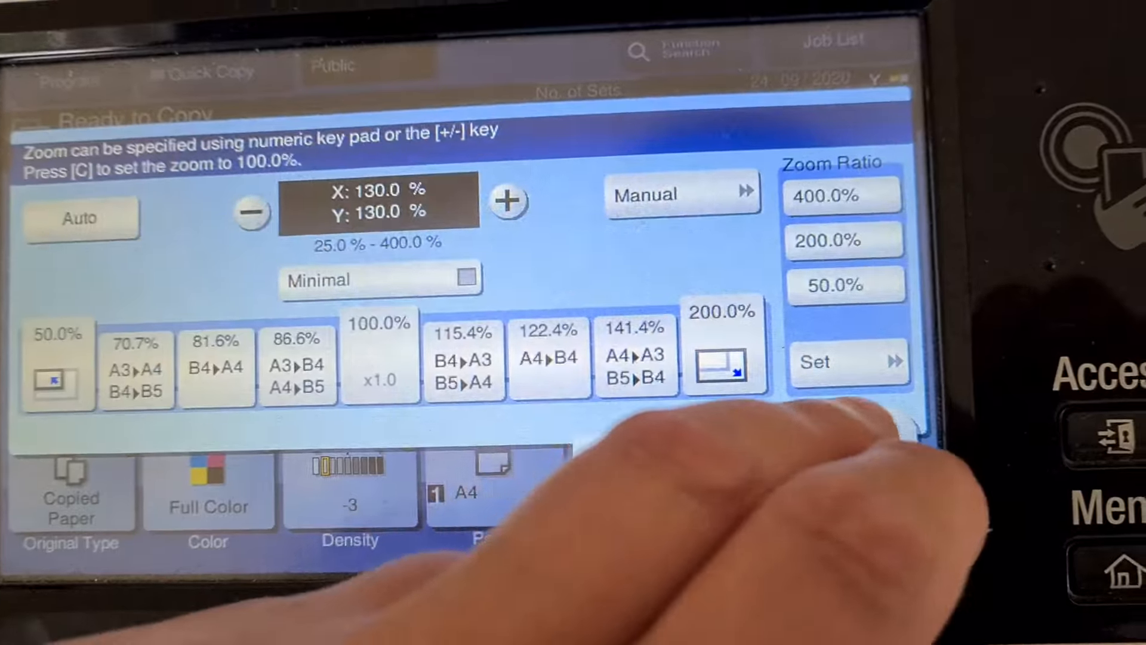
{"action": "left_click", "coordinate": [840, 361]}
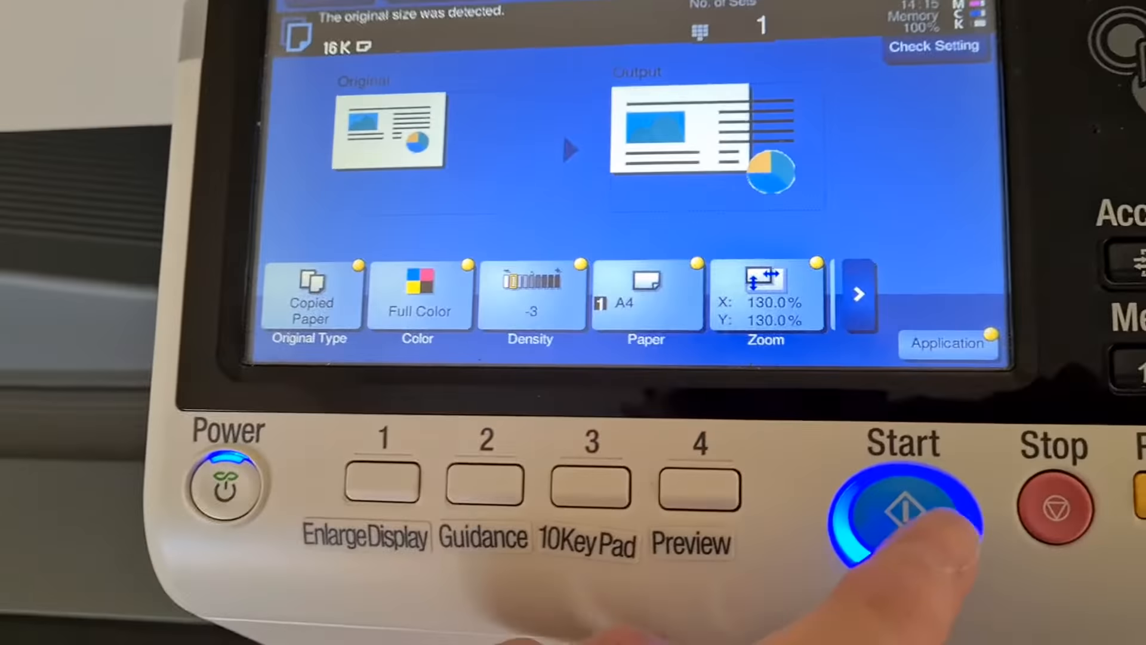
Scan the original at 130% zoom and finish that job
{"action": "left_click", "coordinate": [899, 505]}
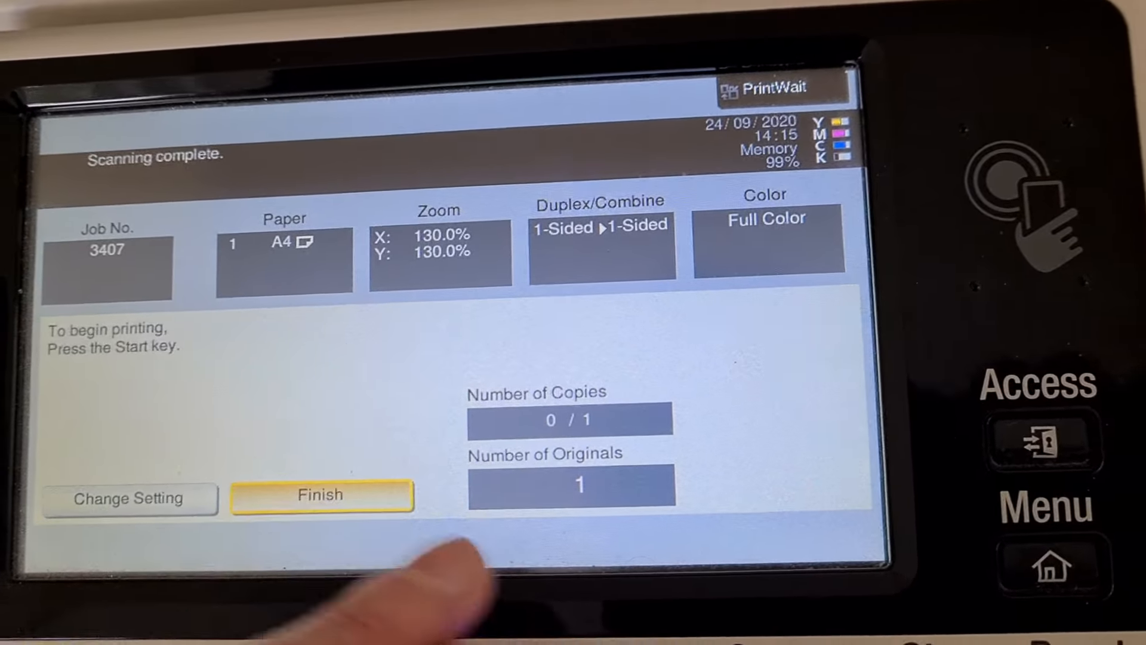
{"action": "left_click", "coordinate": [826, 614]}
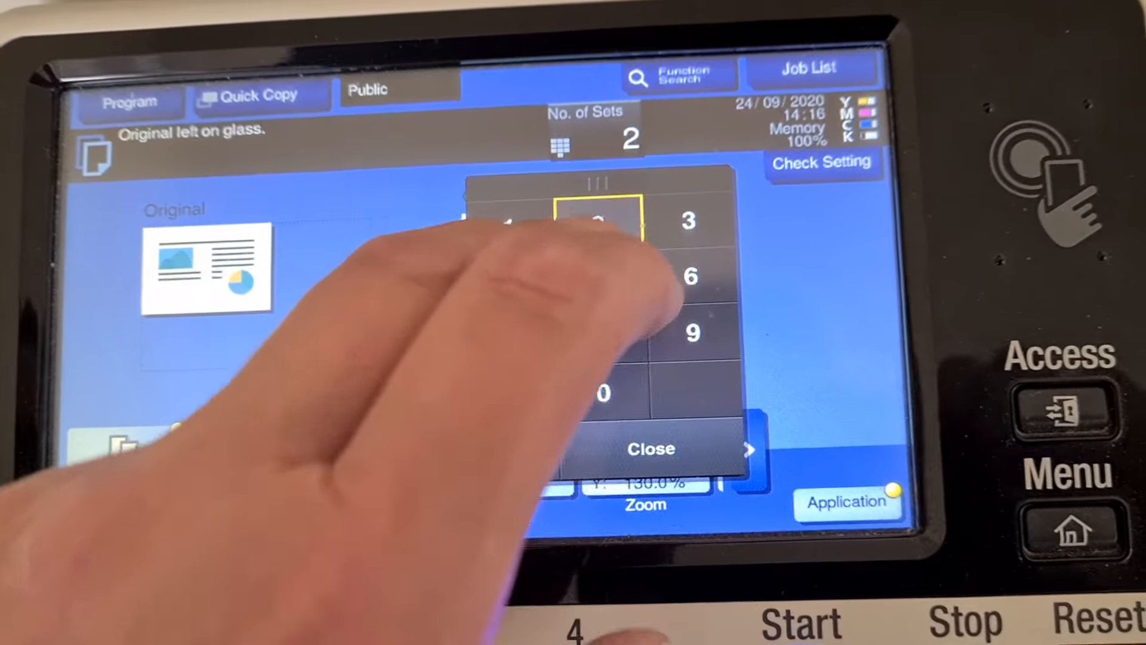
Confirm 2 sets, leave Mixed Original off in Original Settings, and start the 130% full-colour copy
{"action": "left_click", "coordinate": [648, 449]}
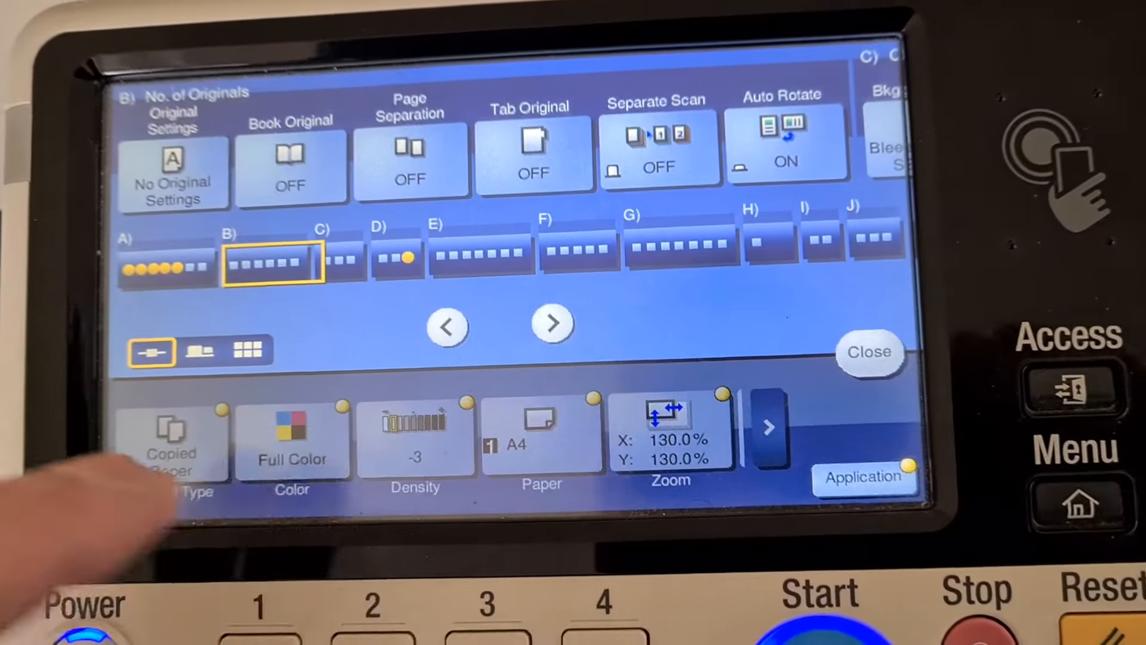
{"action": "left_click", "coordinate": [173, 173]}
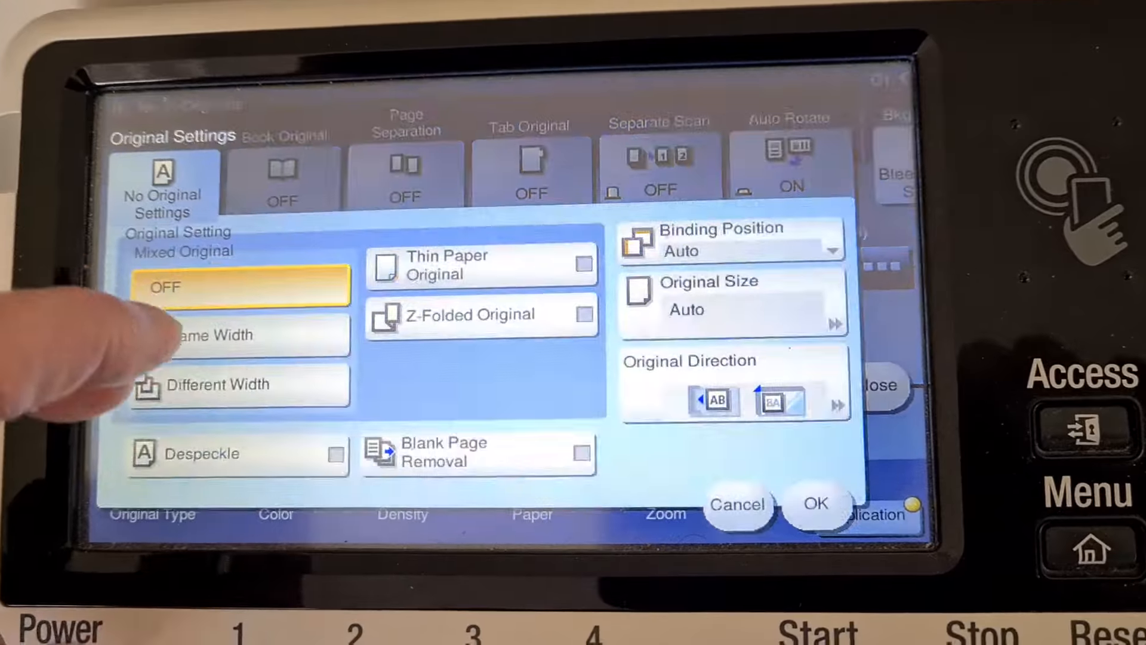
{"action": "left_click", "coordinate": [730, 296]}
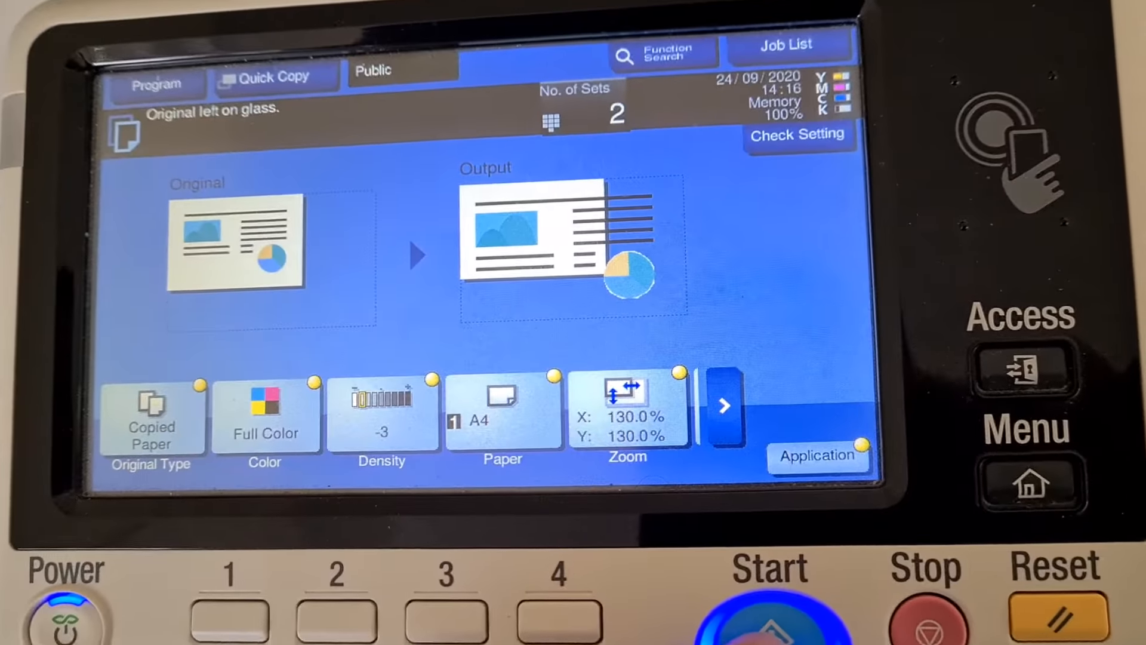
{"action": "left_click", "coordinate": [771, 610]}
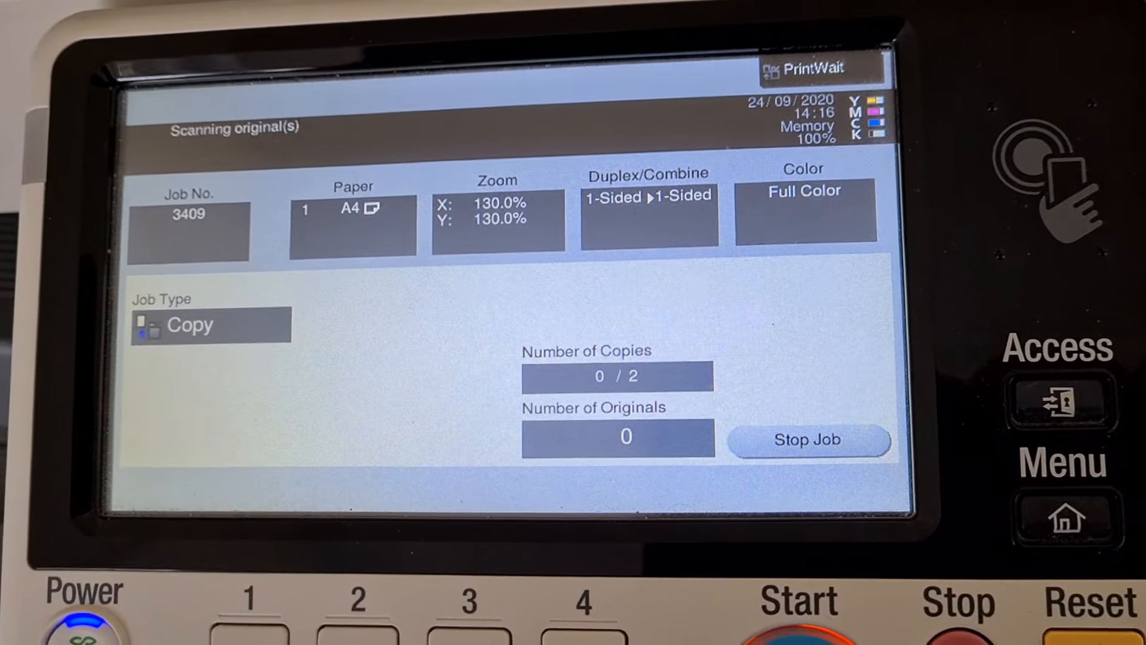